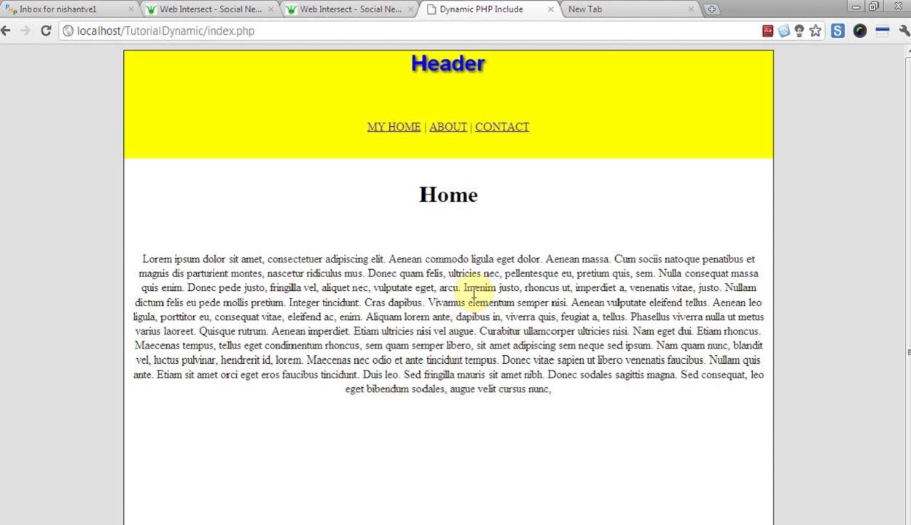
mouse_move(255, 138)
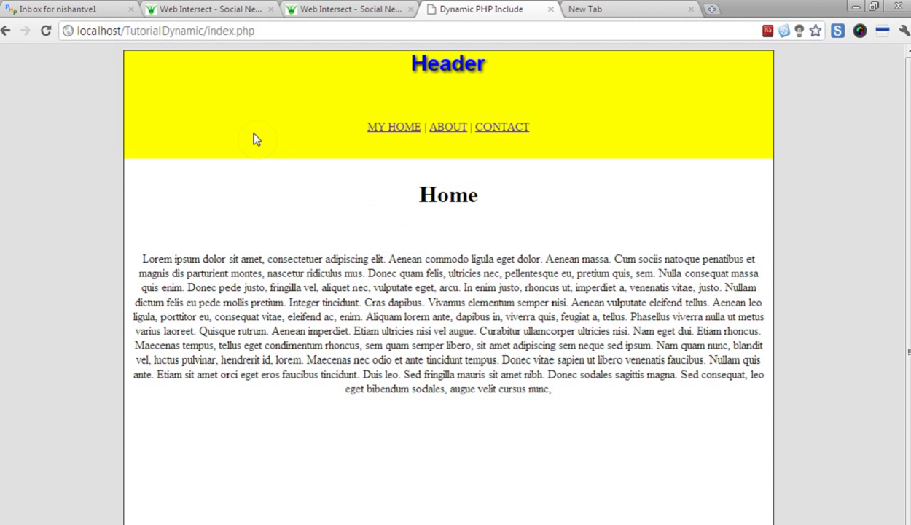
mouse_move(132, 88)
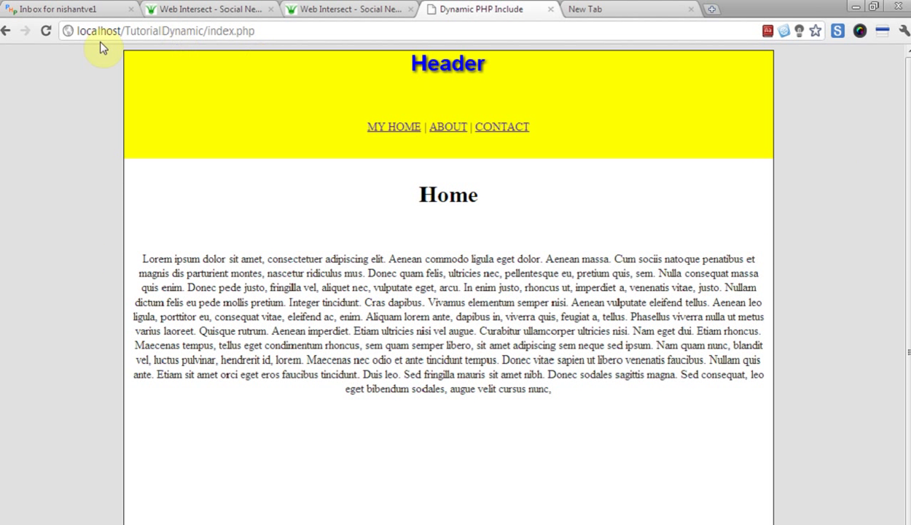
Step: Open the DevelopPHP inbox message asking how to include a header template via PHP
left_click(65, 9)
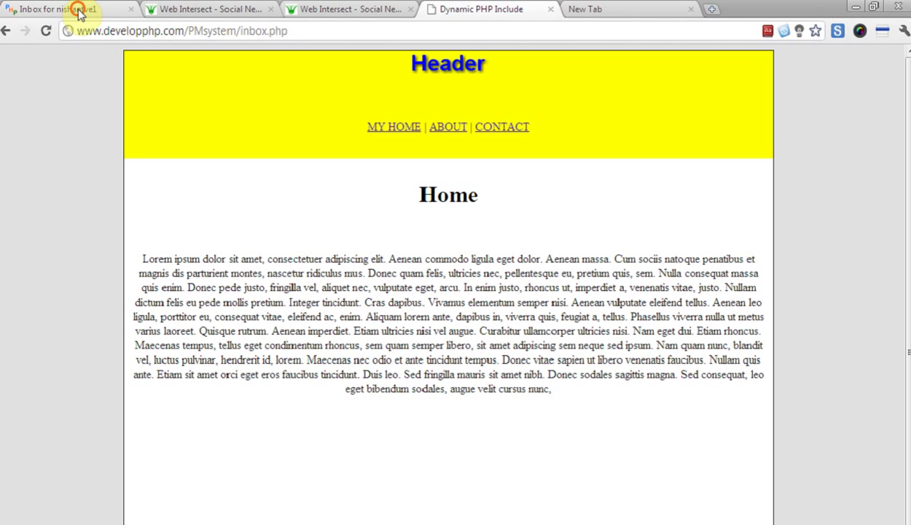
left_click(59, 8)
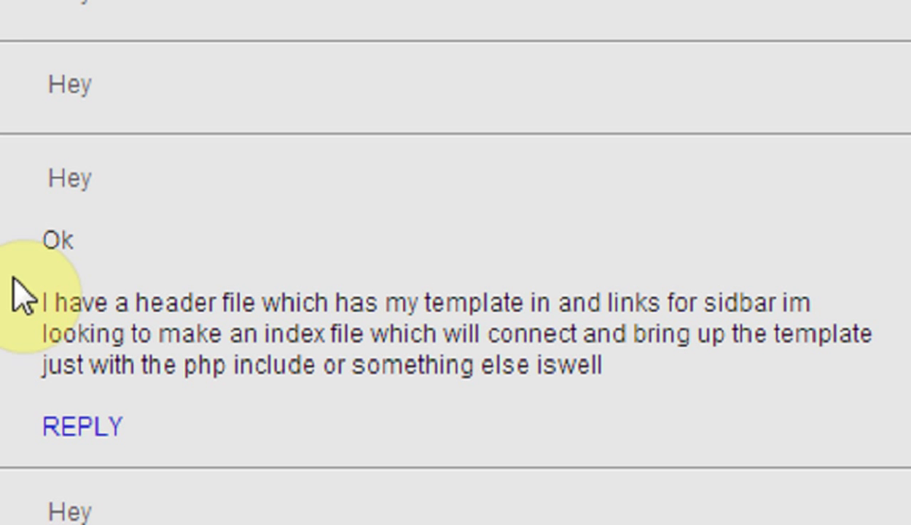
mouse_move(44, 251)
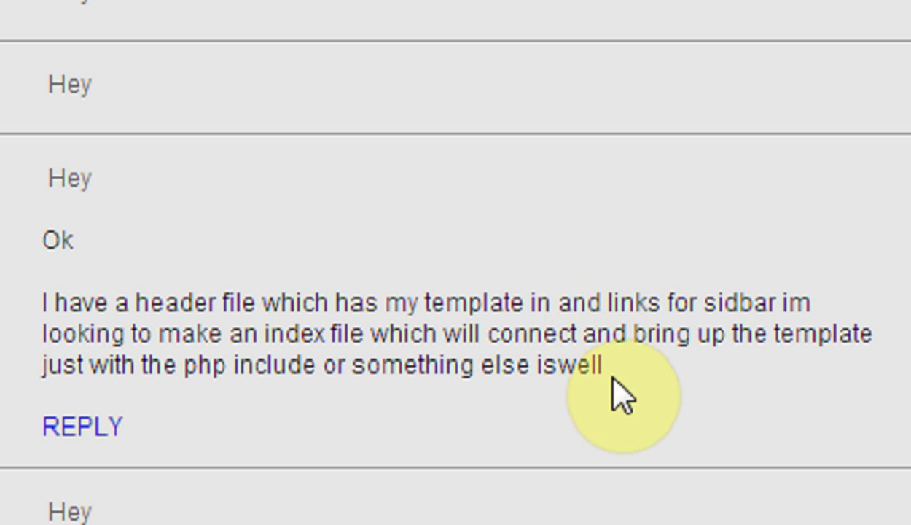
mouse_move(842, 321)
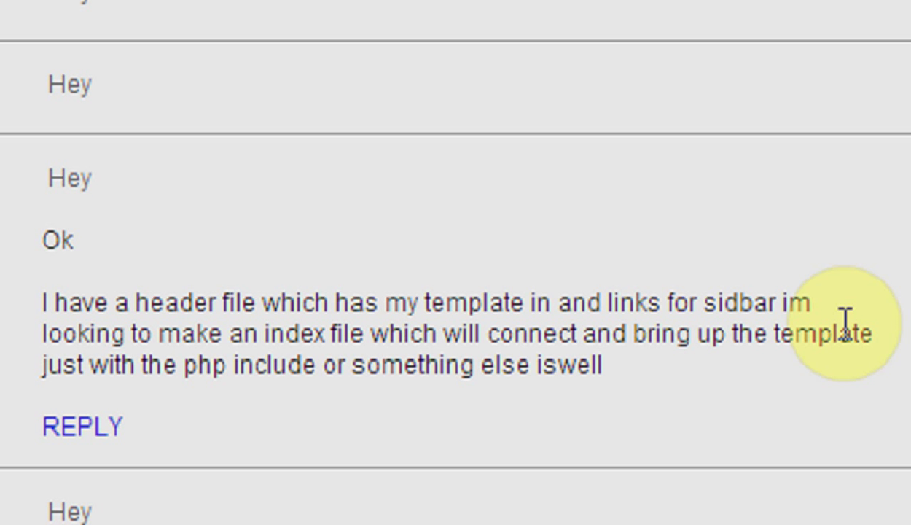
mouse_move(332, 368)
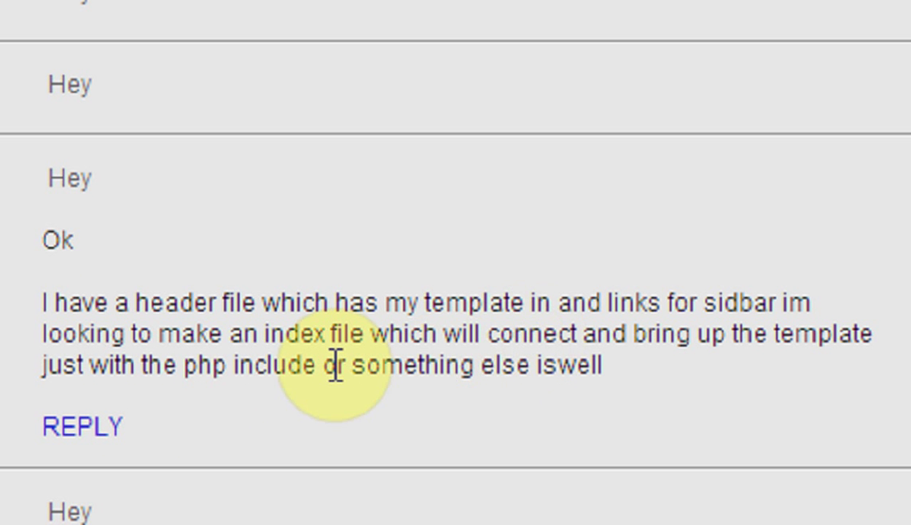
mouse_move(262, 423)
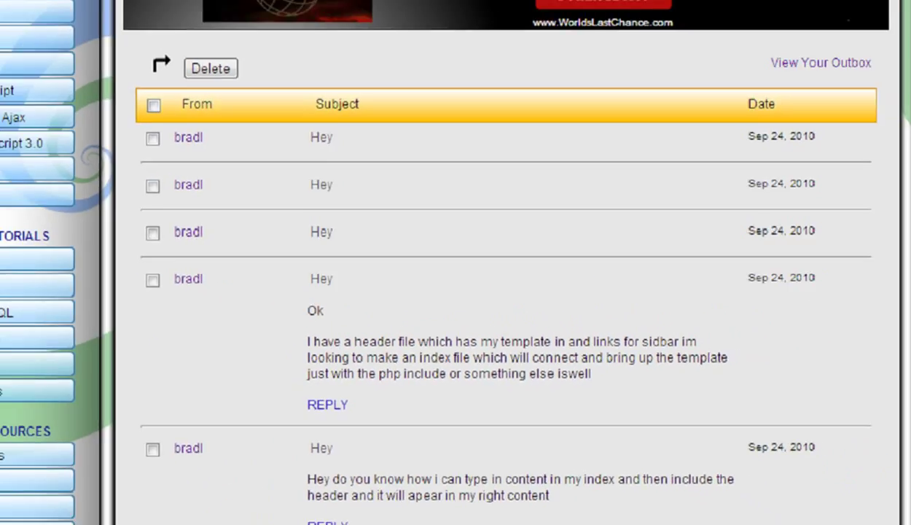
Step: Visit the local demo site's About and Contact pages in Chrome, then return Home
left_click(481, 8)
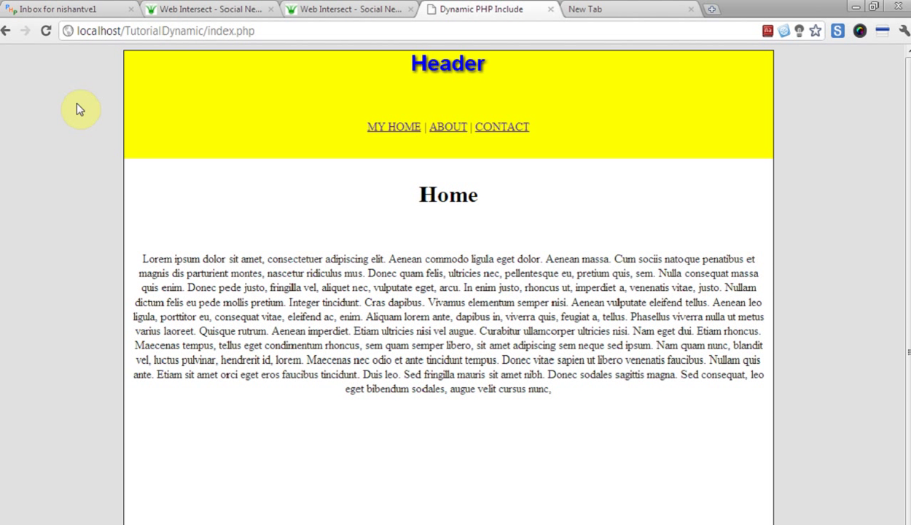
mouse_move(124, 70)
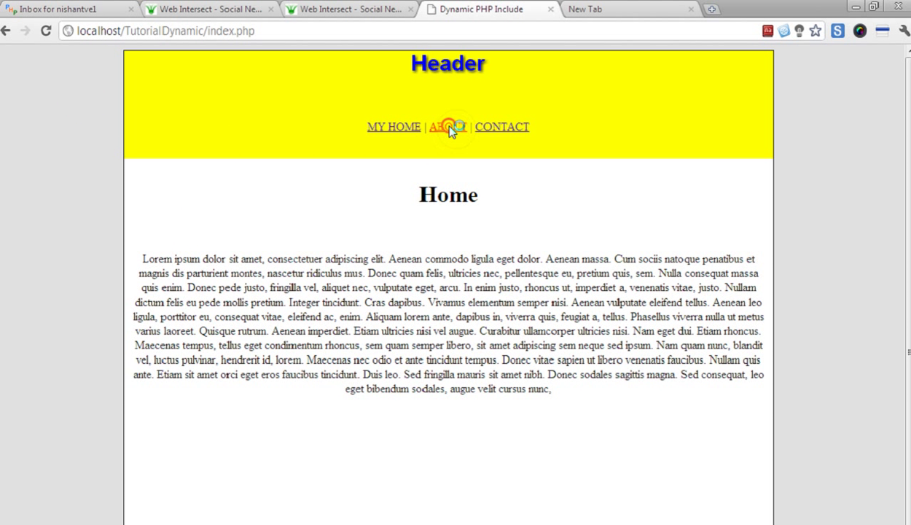
left_click(447, 127)
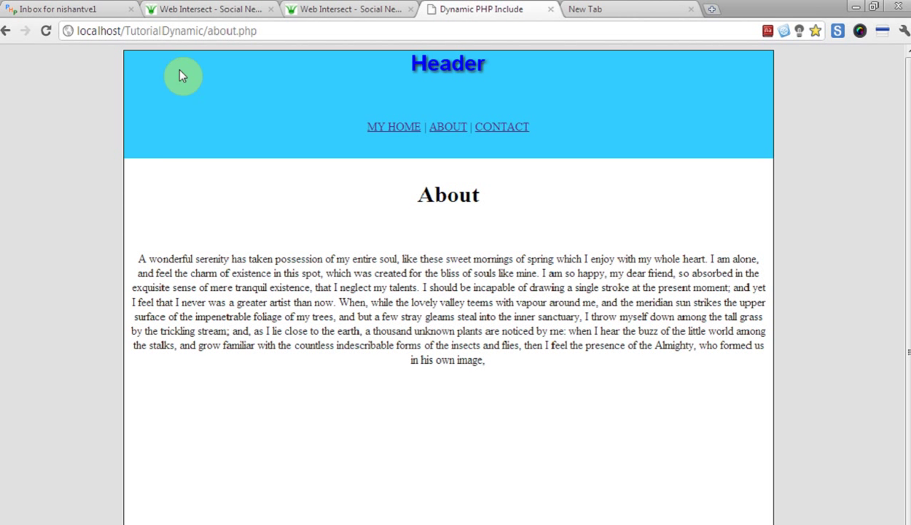
left_click(502, 127)
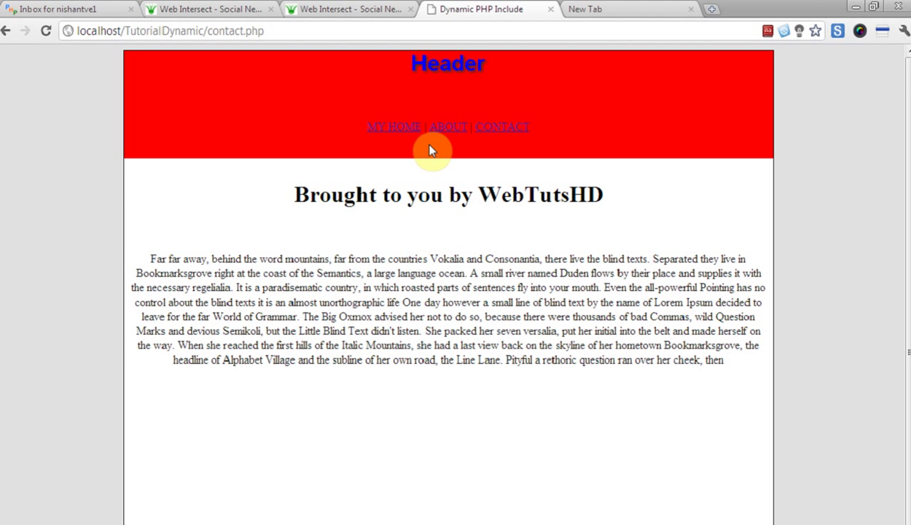
left_click(394, 127)
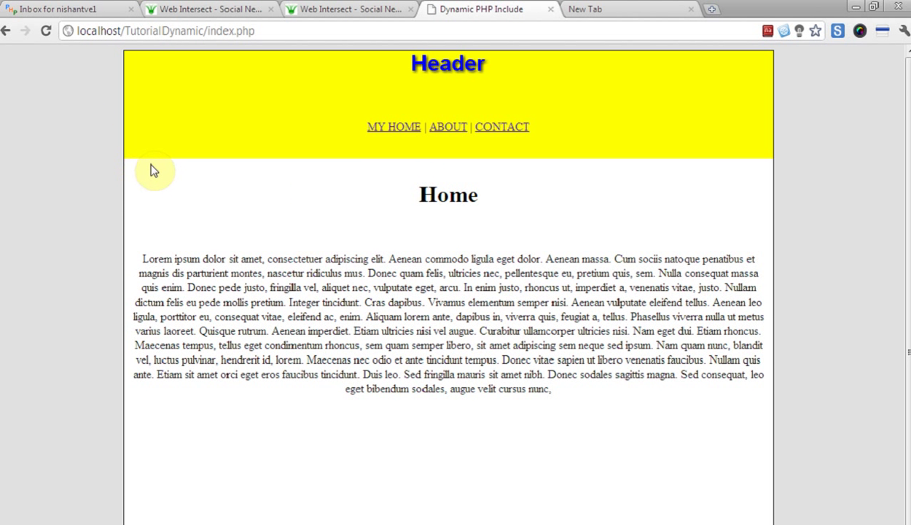
mouse_move(776, 84)
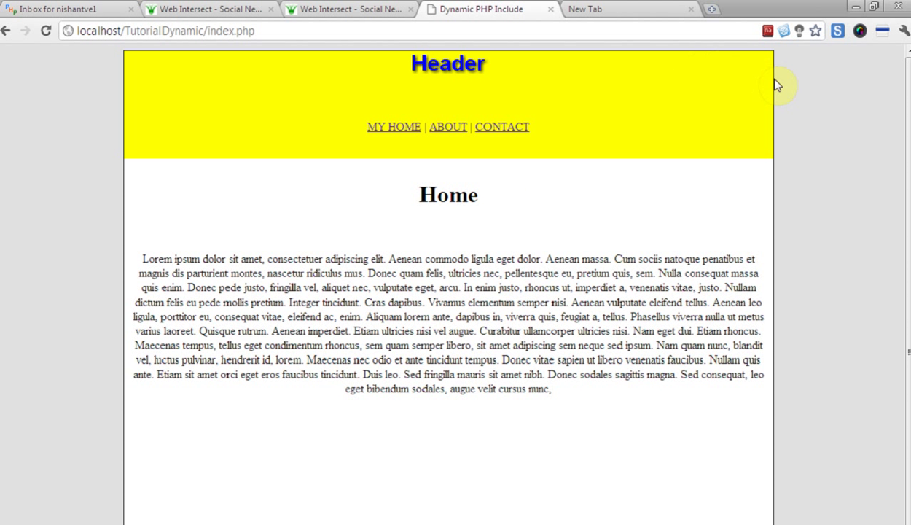
mouse_move(800, 61)
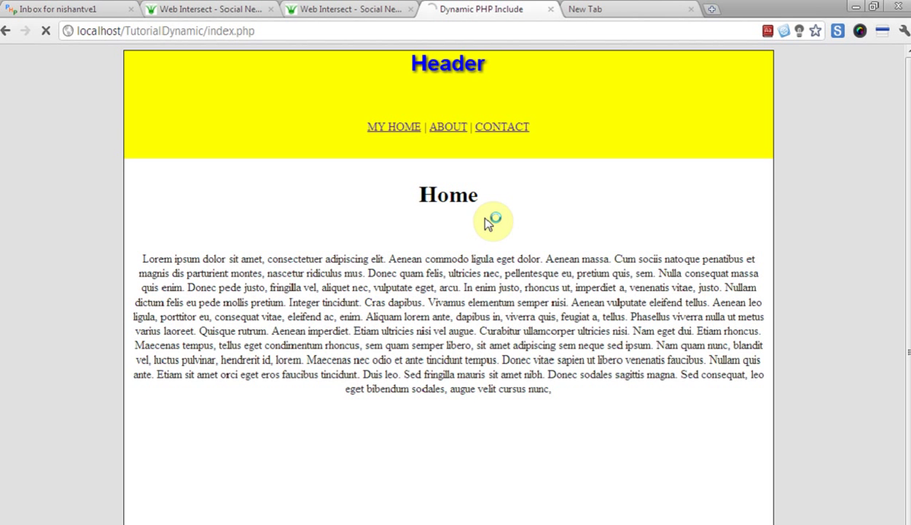
mouse_move(381, 418)
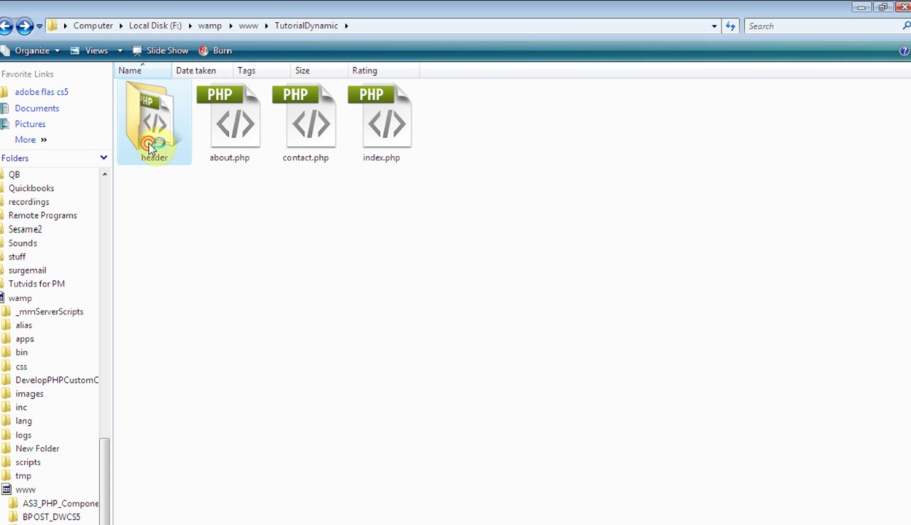
mouse_move(159, 219)
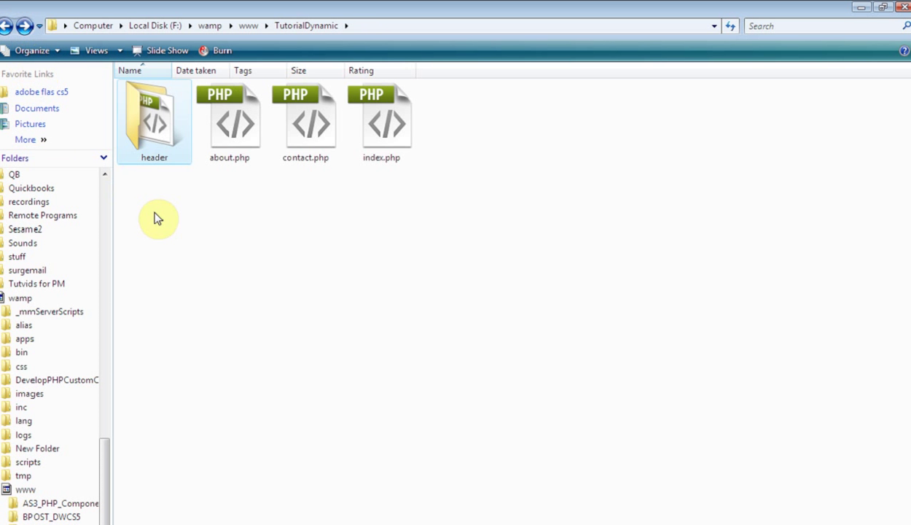
Step: Open the header folder in TutorialDynamic and launch header.php in Dreamweaver
double_click(154, 120)
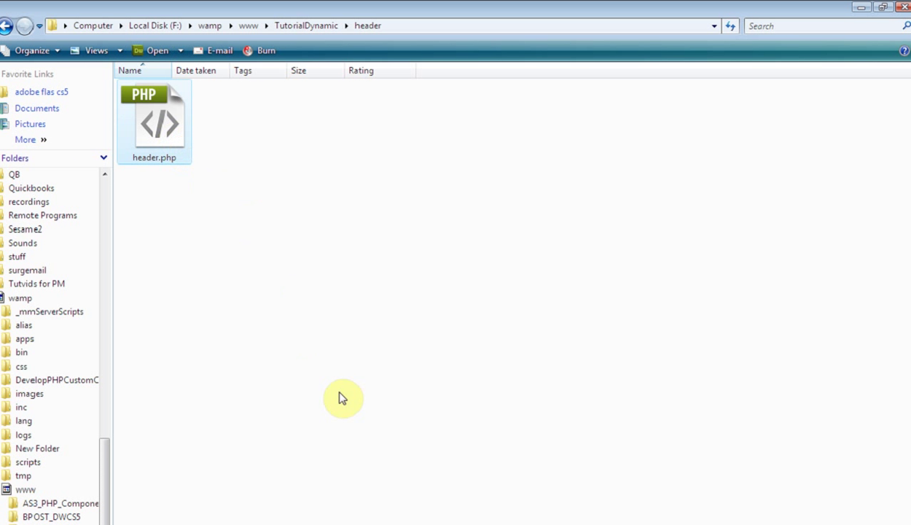
double_click(154, 121)
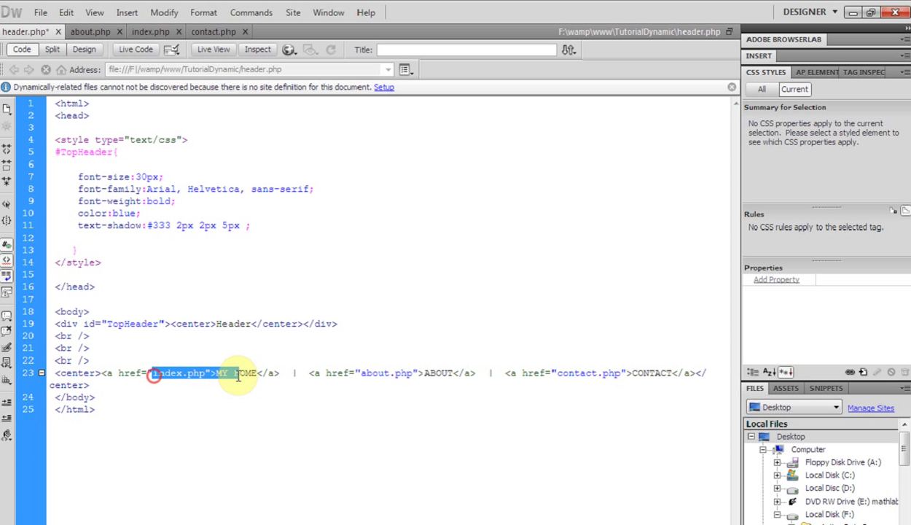
Step: Select the word contact in the CONTACT link's href in header.php
left_click(545, 372)
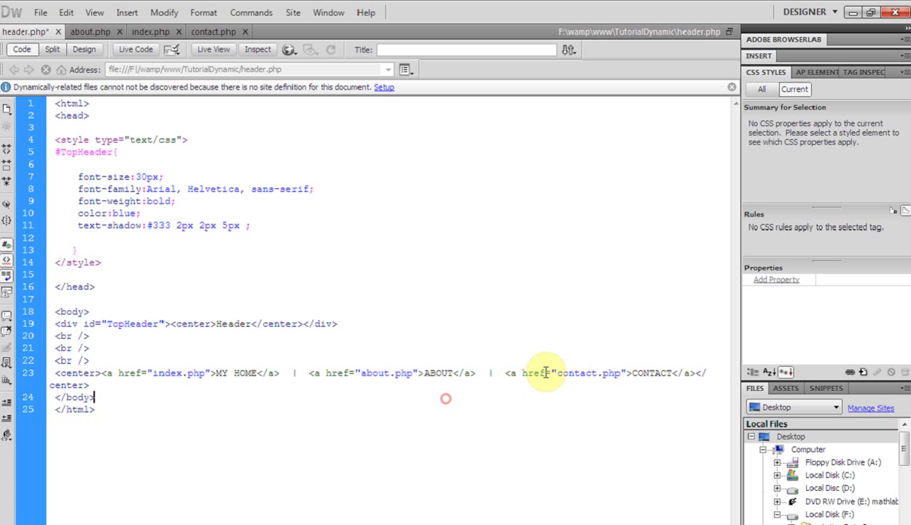
double_click(575, 372)
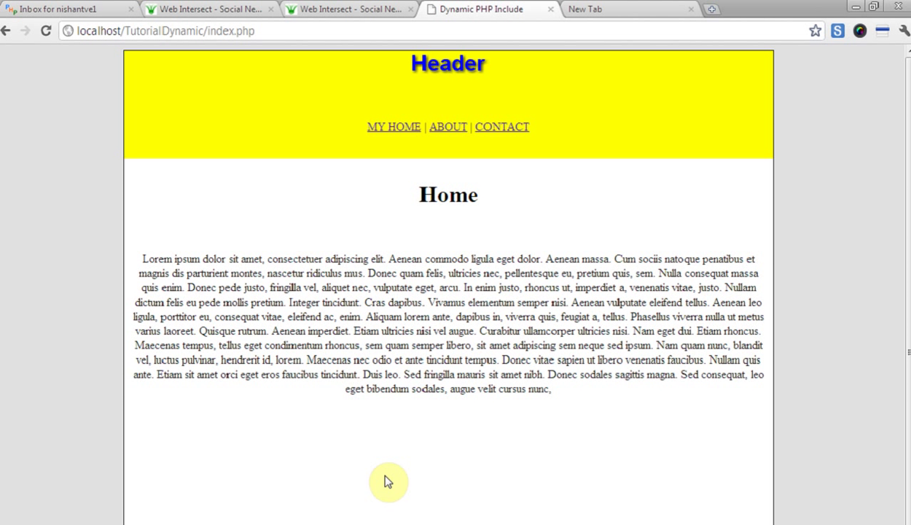
mouse_move(722, 150)
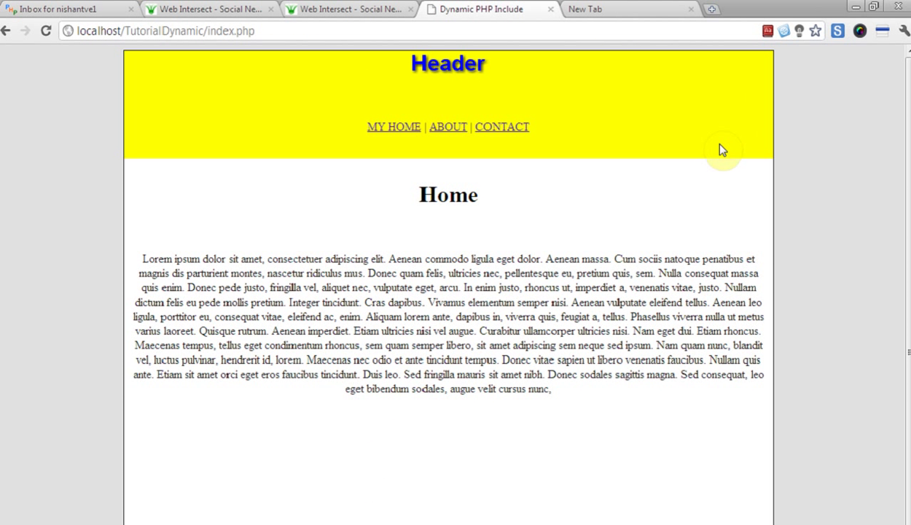
mouse_move(719, 149)
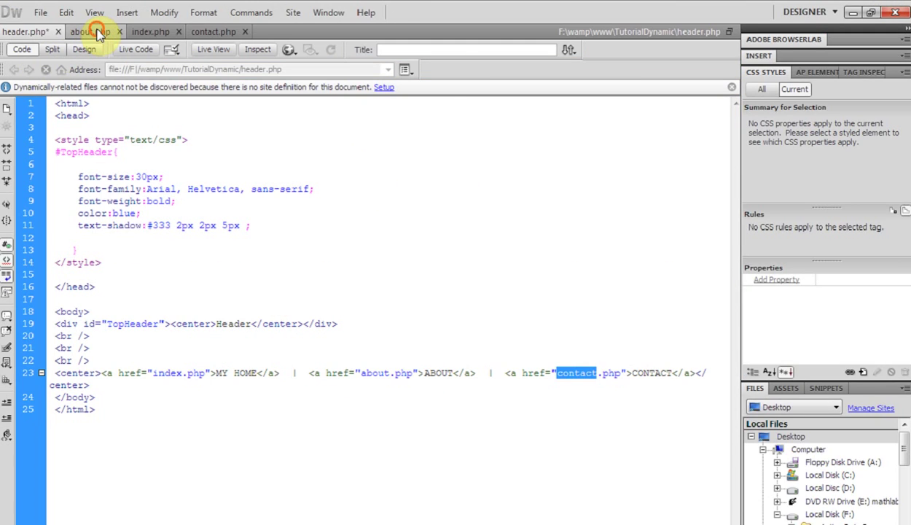
Step: Switch to about.php and place the cursor inside its header div
left_click(83, 31)
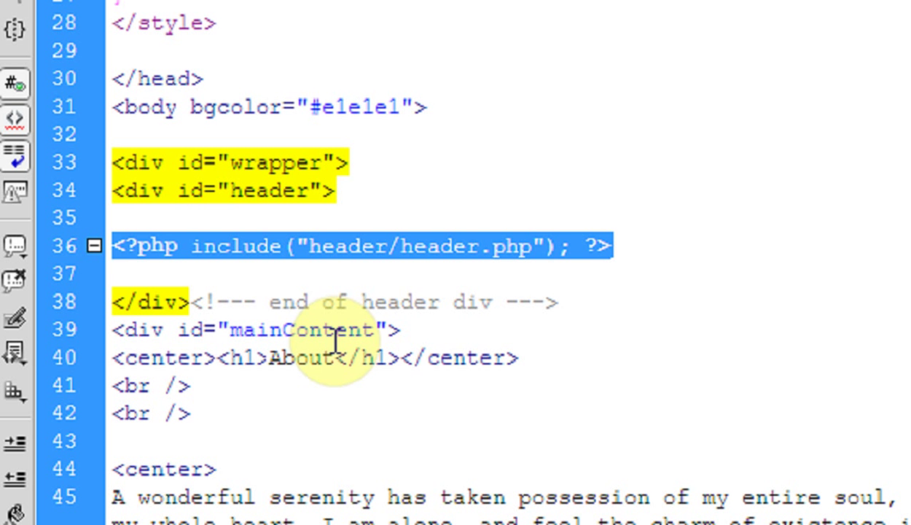
left_click(620, 245)
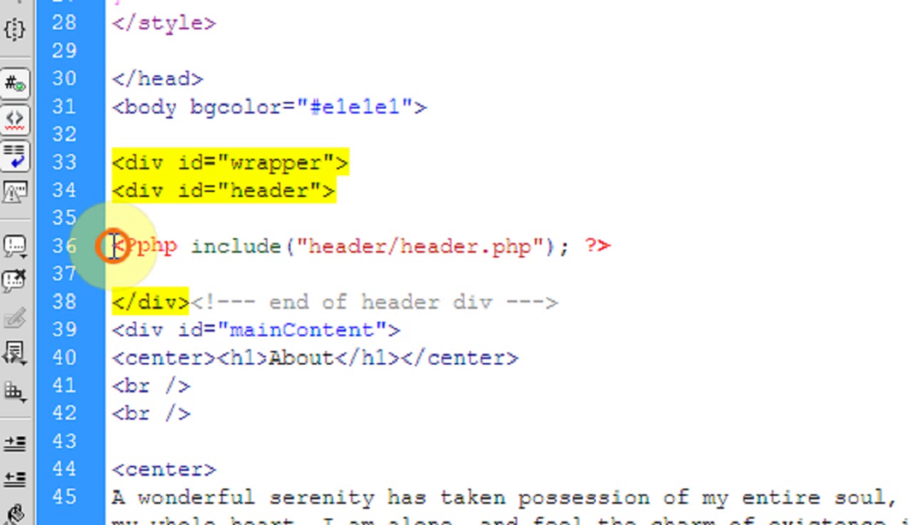
scroll("up", 3)
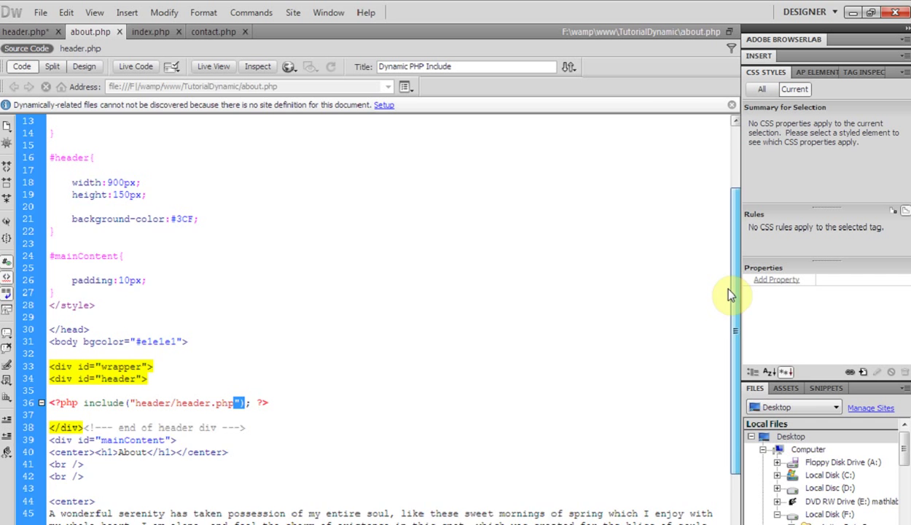
scroll("down", 3)
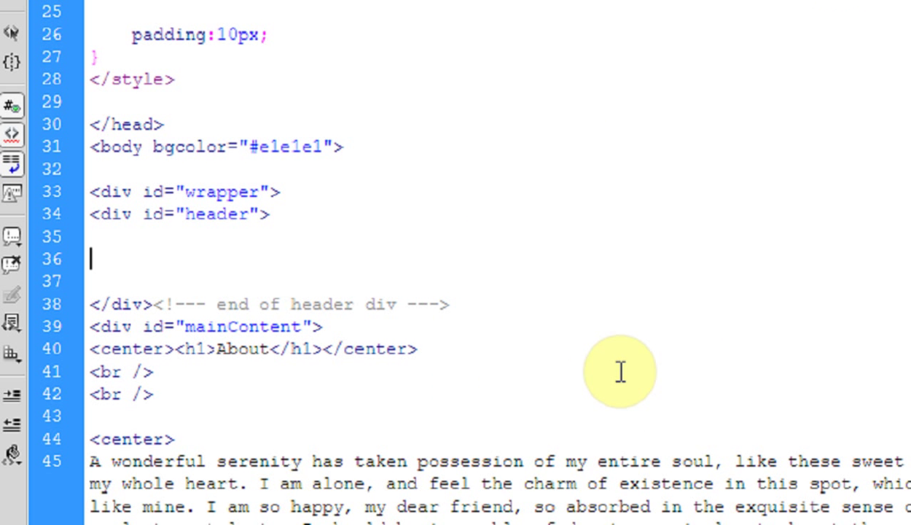
Step: Type <?php include("header.php"); ?> inside the about page's header div
type("<?php  ?>")
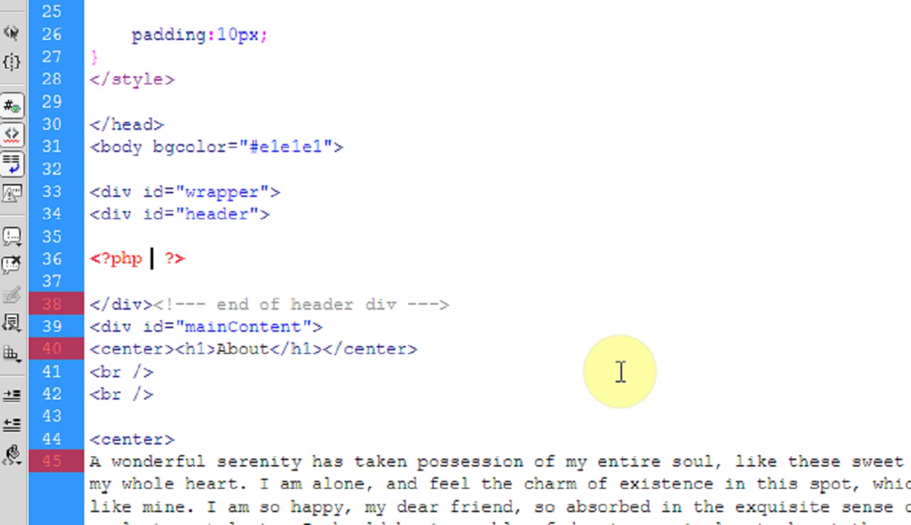
type("include")
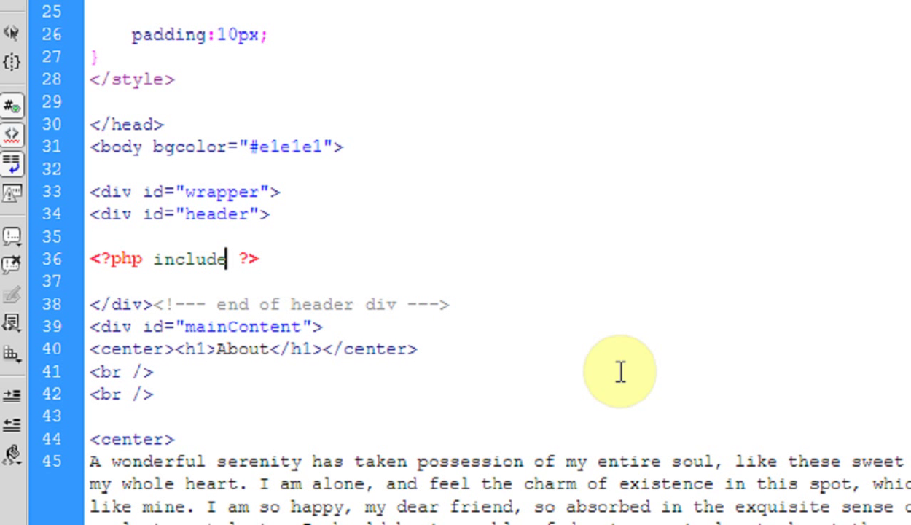
type("();")
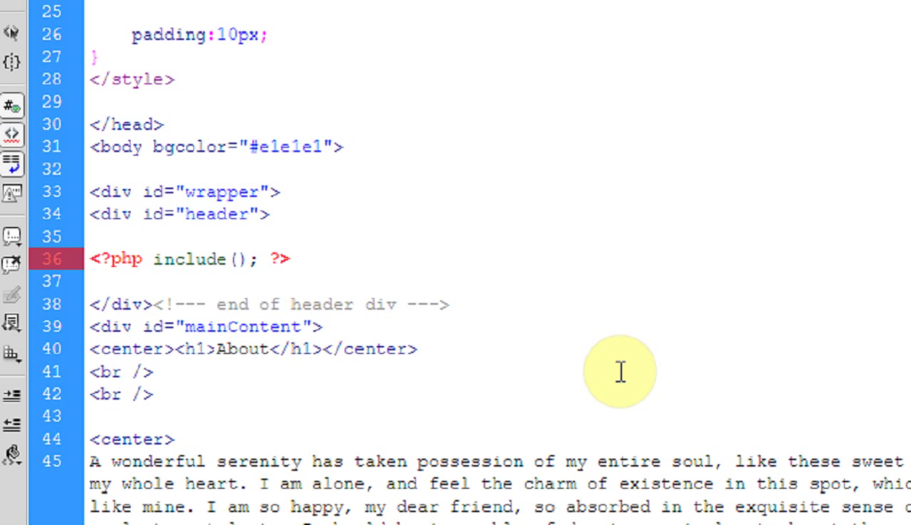
type("\"\"")
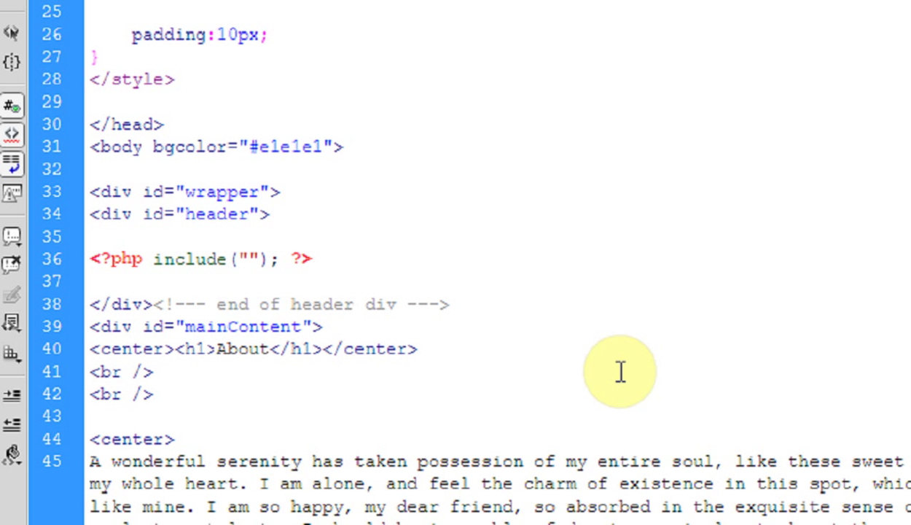
type("HE")
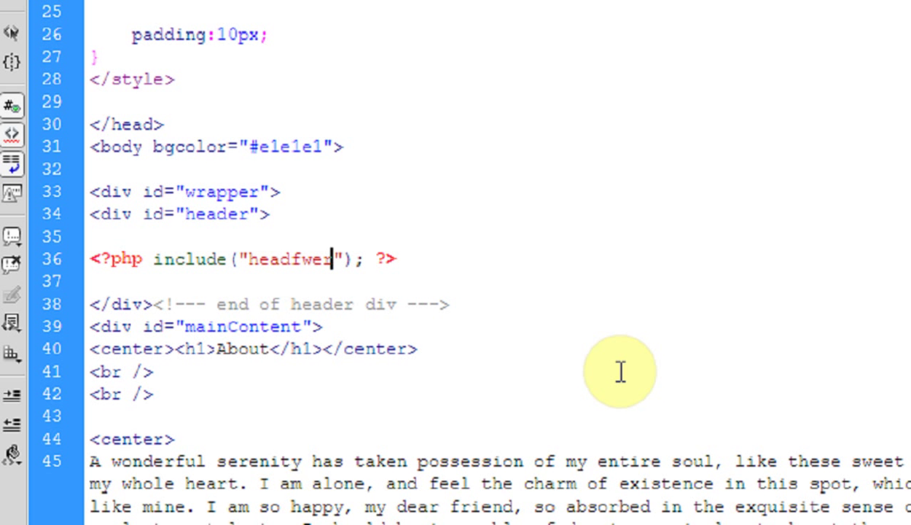
type("header.")
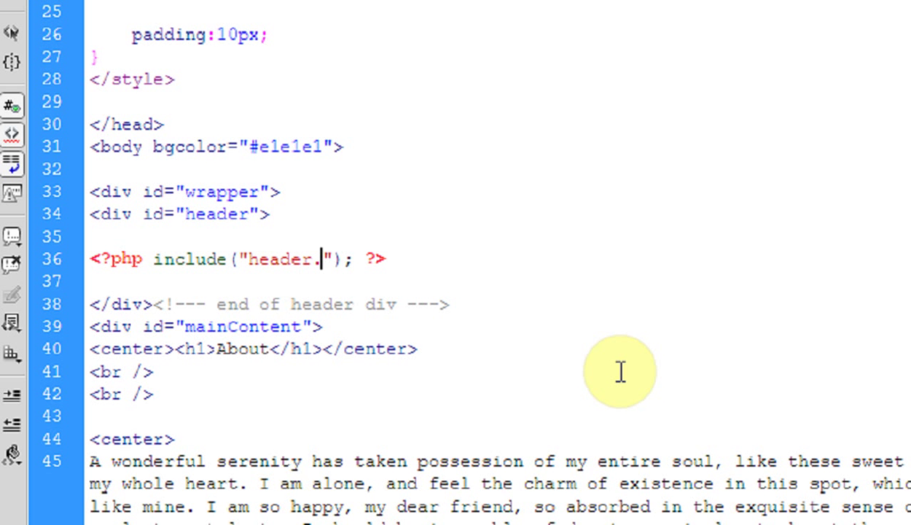
type("php")
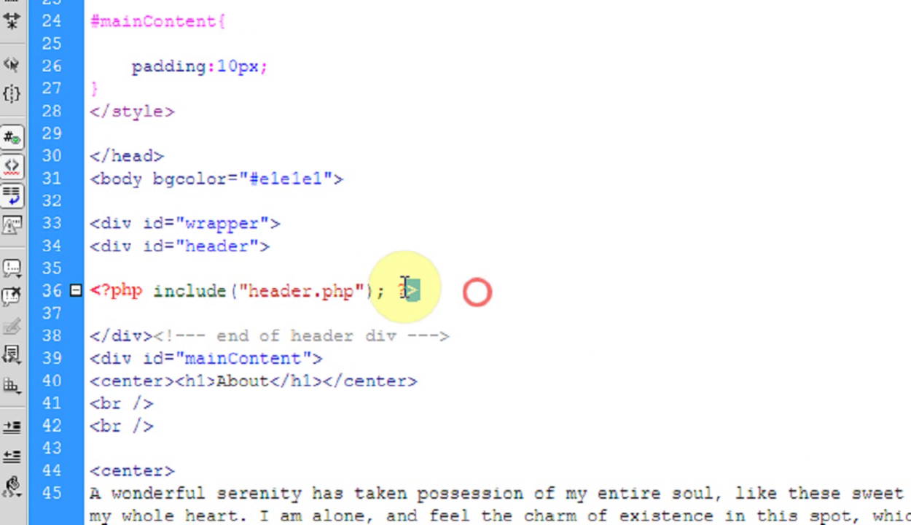
mouse_move(525, 259)
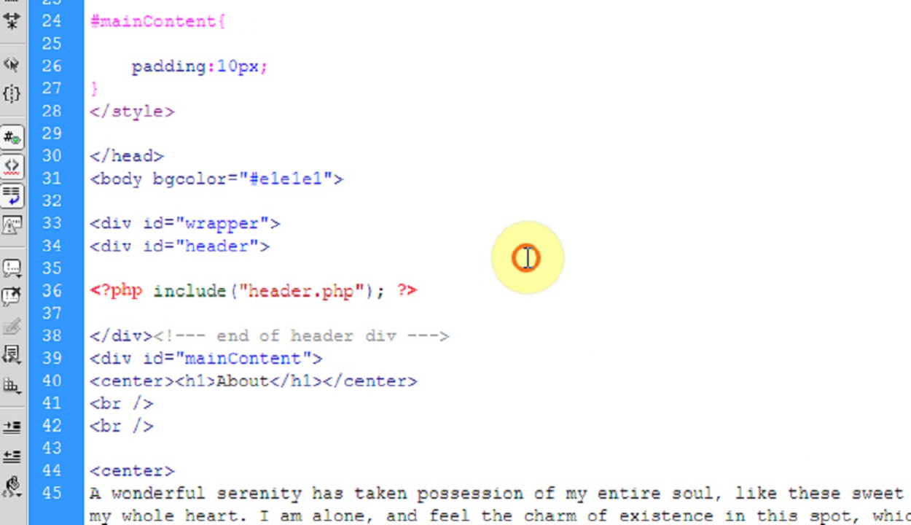
double_click(164, 246)
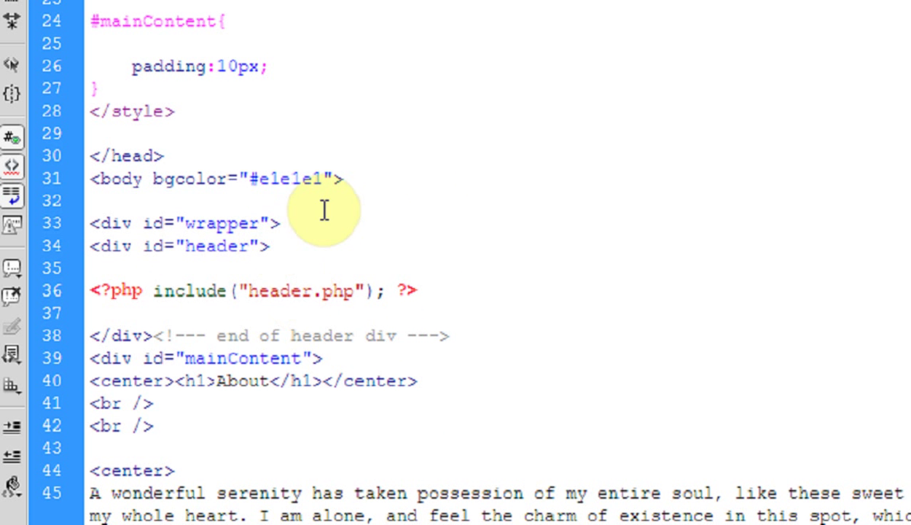
scroll("up", 3)
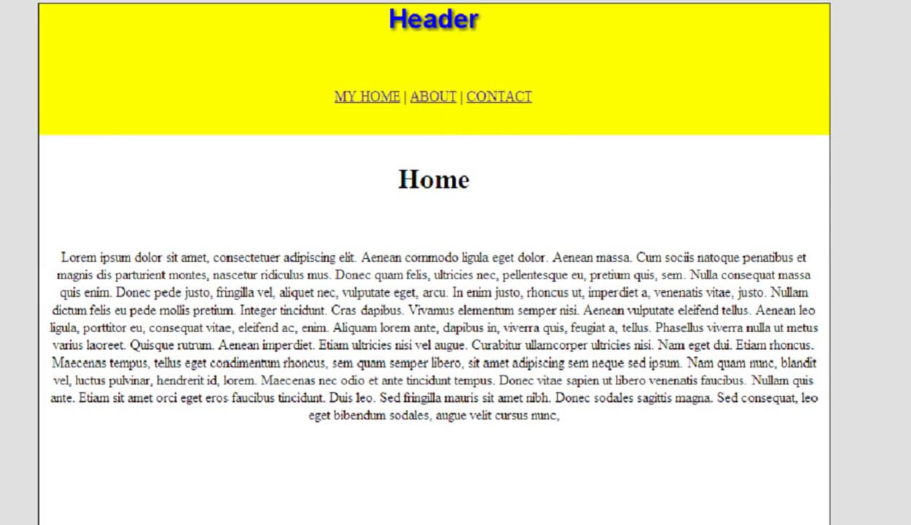
Step: Change the about page's include path to "header/header.php"
left_click(433, 95)
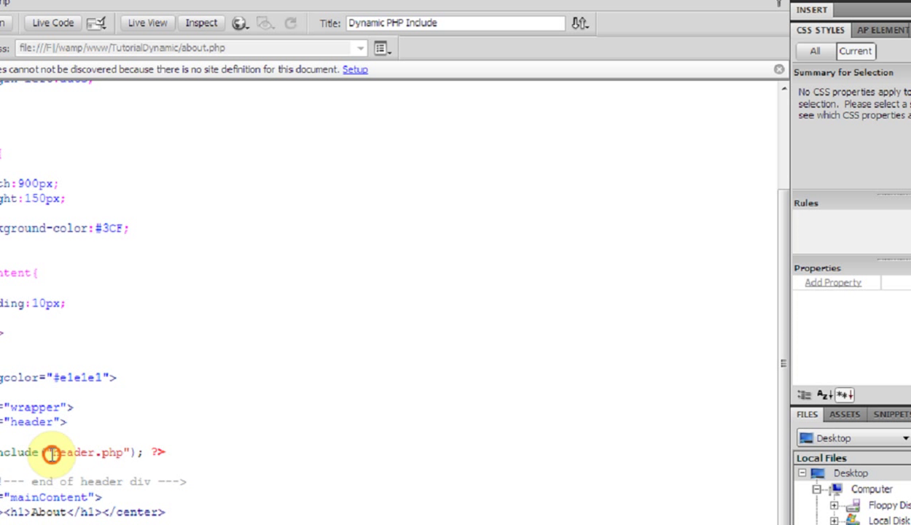
type("header")
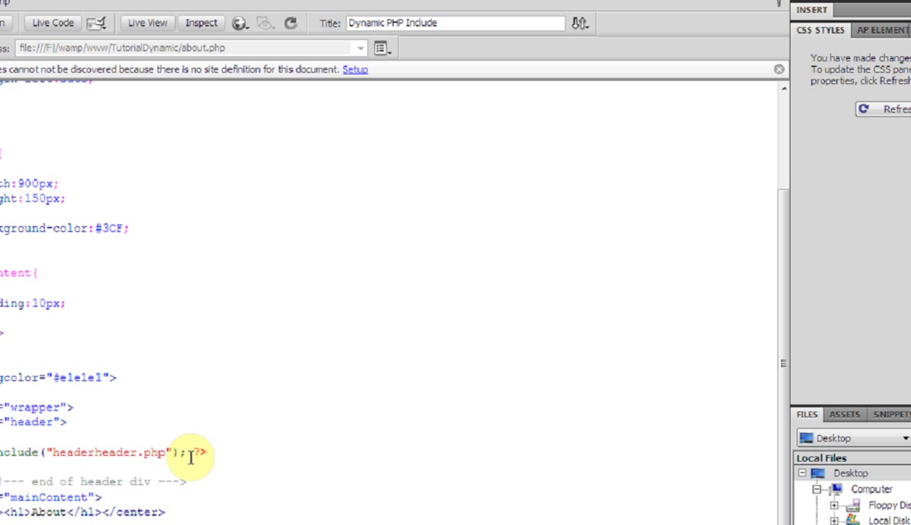
type("/")
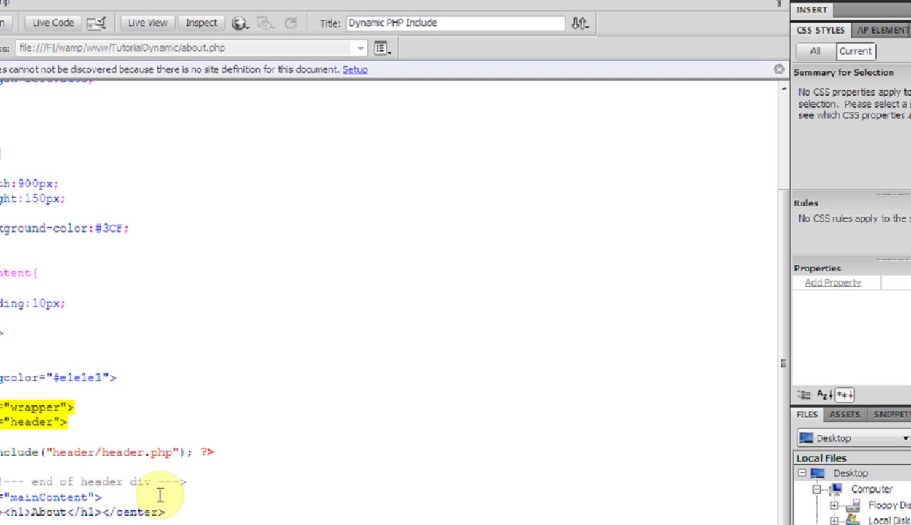
left_click(146, 23)
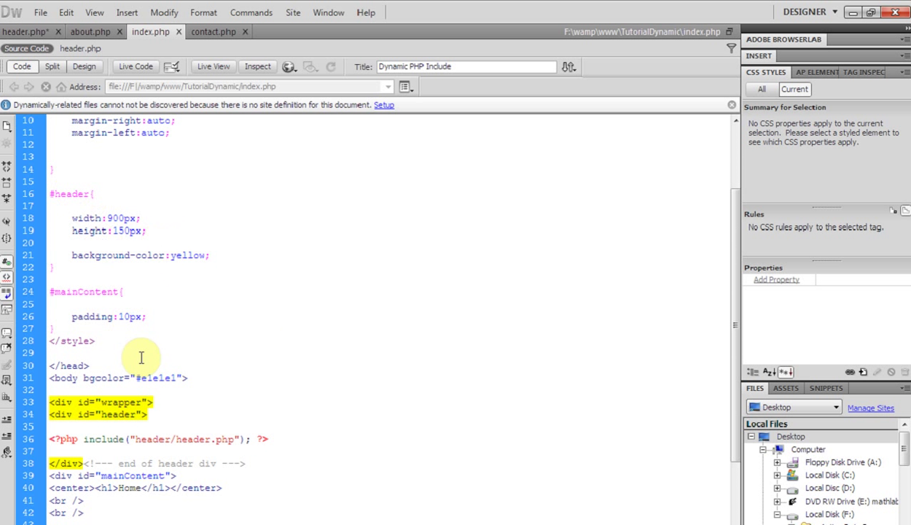
Step: Switch to index.php and confirm its include reads header/header.php
left_click(214, 32)
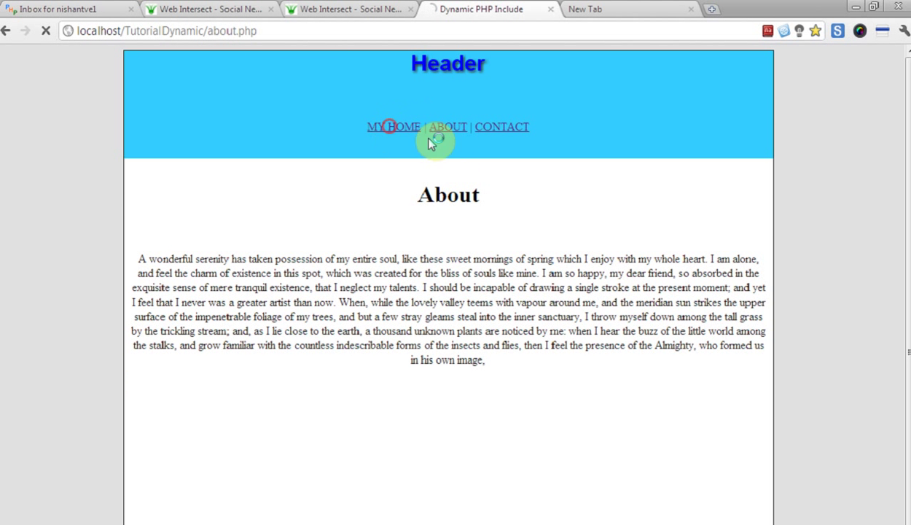
Step: Follow the MY HOME link from the about page in Chrome
left_click(394, 126)
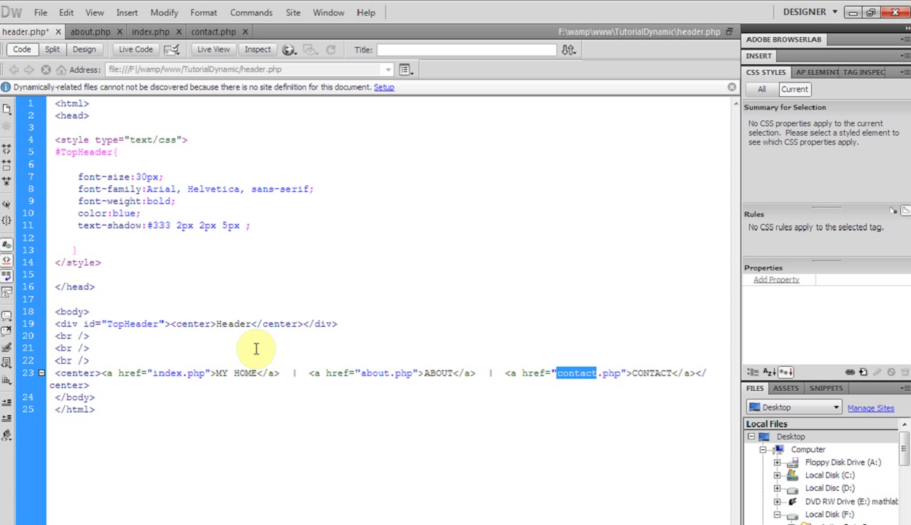
Step: Select Header in the TopHeader div and start typing 'This is my co'
double_click(234, 324)
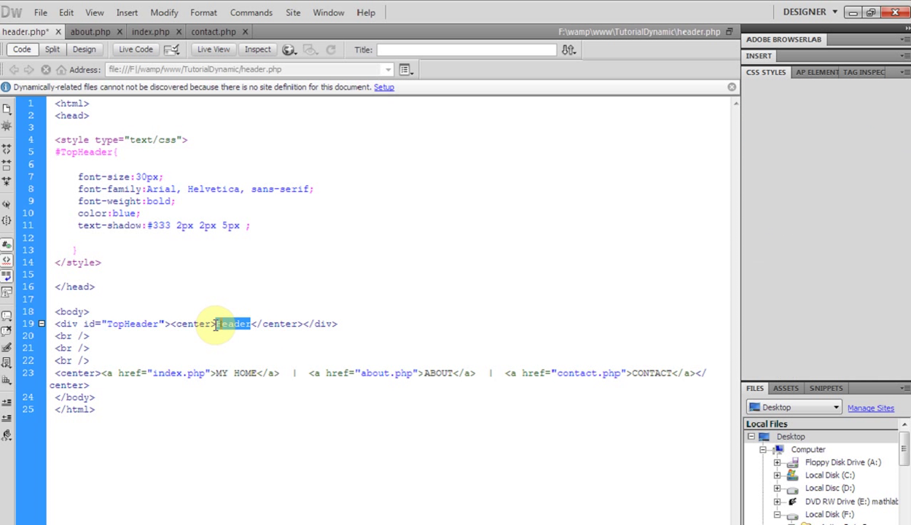
type("This is my")
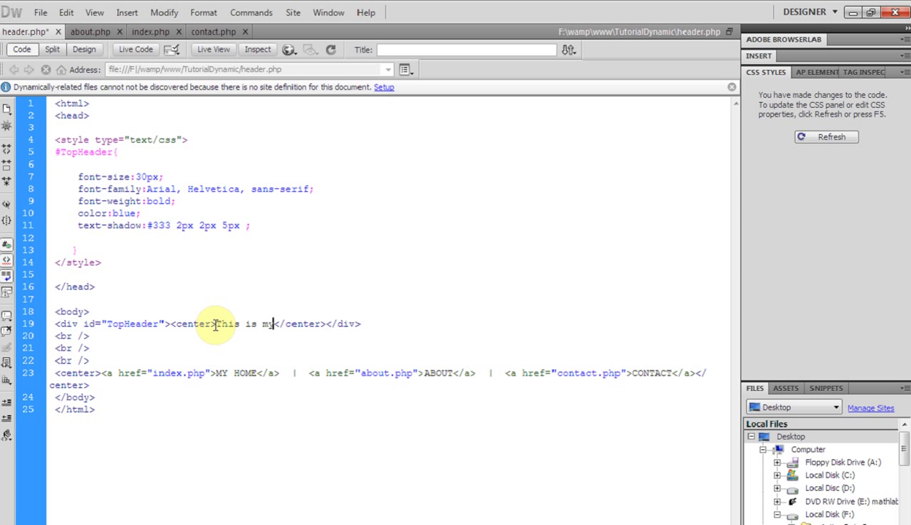
type("co")
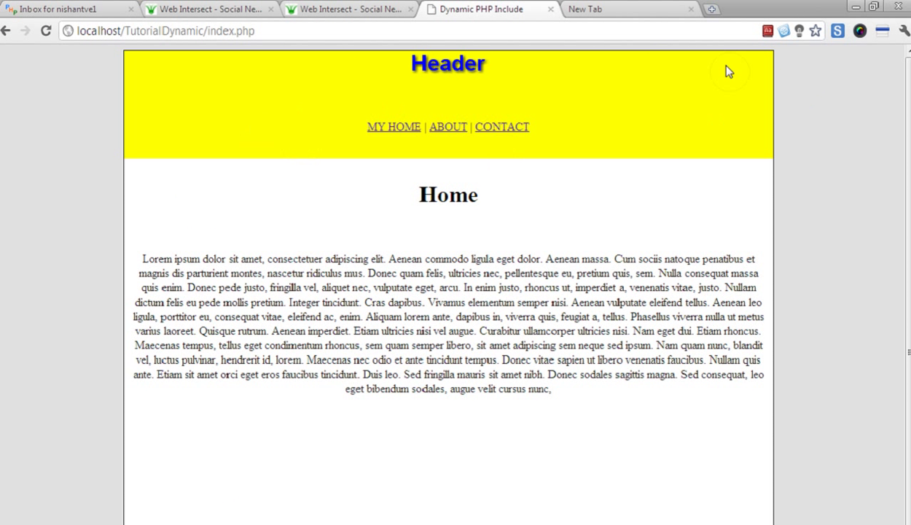
Step: Reload the Home page so its header reads "This is my cool Header"
left_click(448, 127)
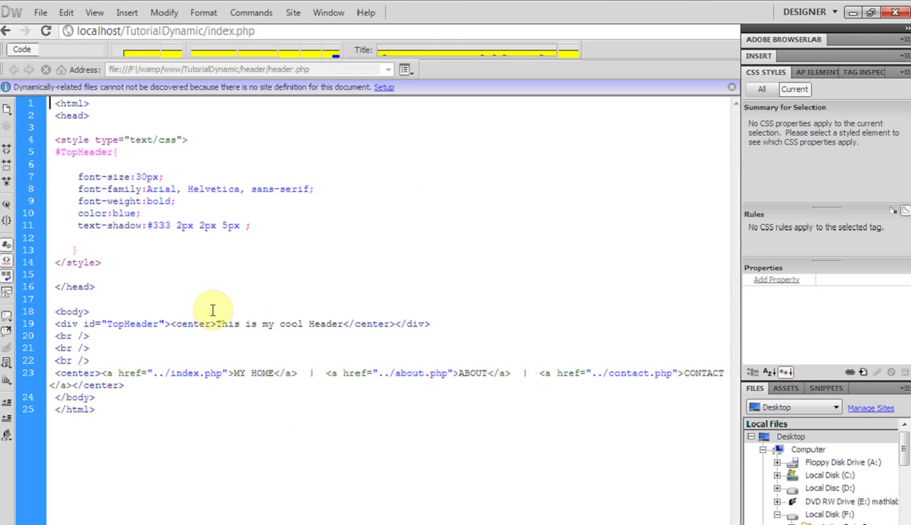
left_click(348, 324)
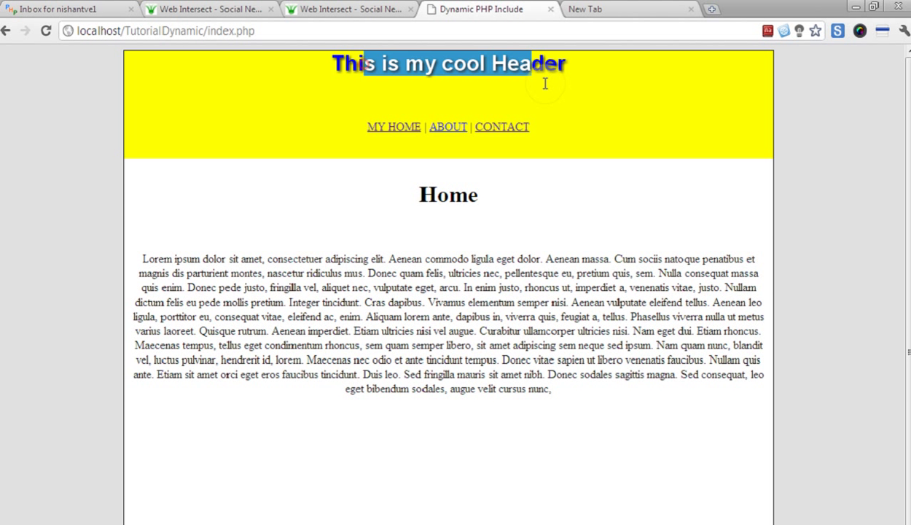
Step: Switch between the Home, About and Contact links, confirming 'This is my cool Header' on each
left_click(394, 126)
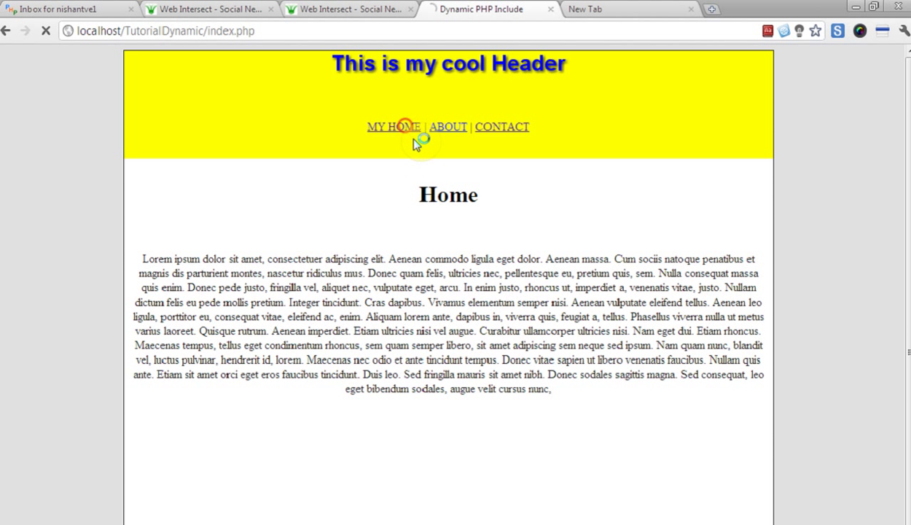
left_click(394, 126)
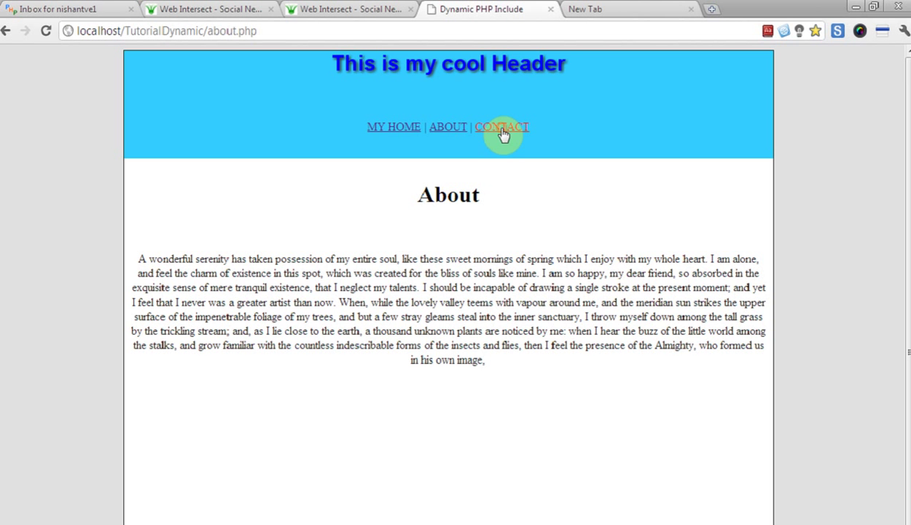
left_click(394, 126)
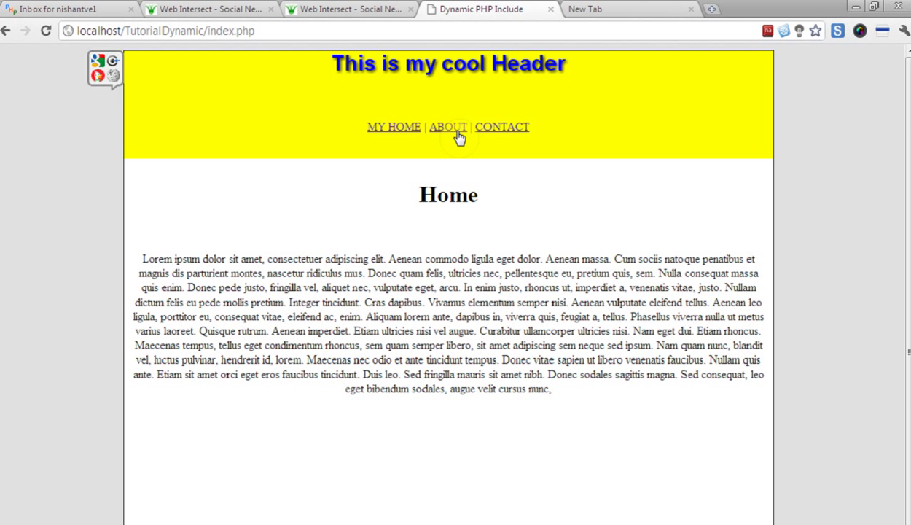
left_click(448, 126)
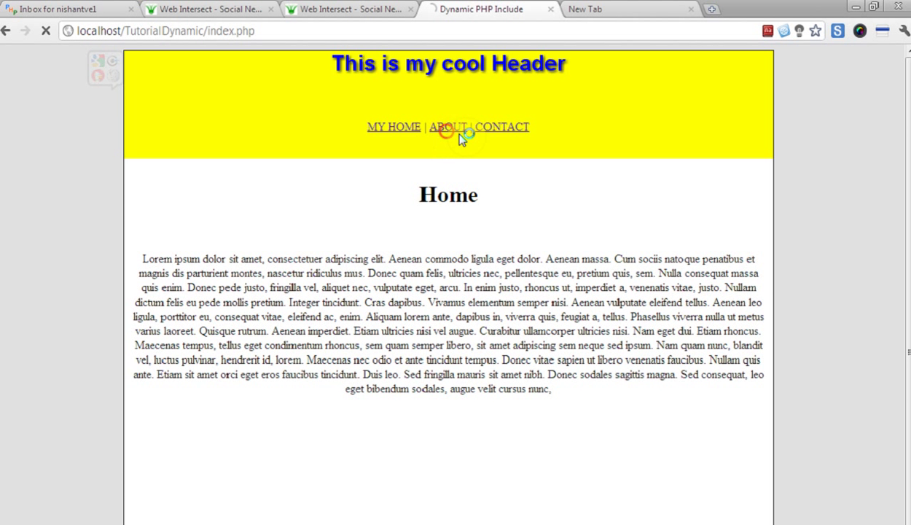
left_click(448, 126)
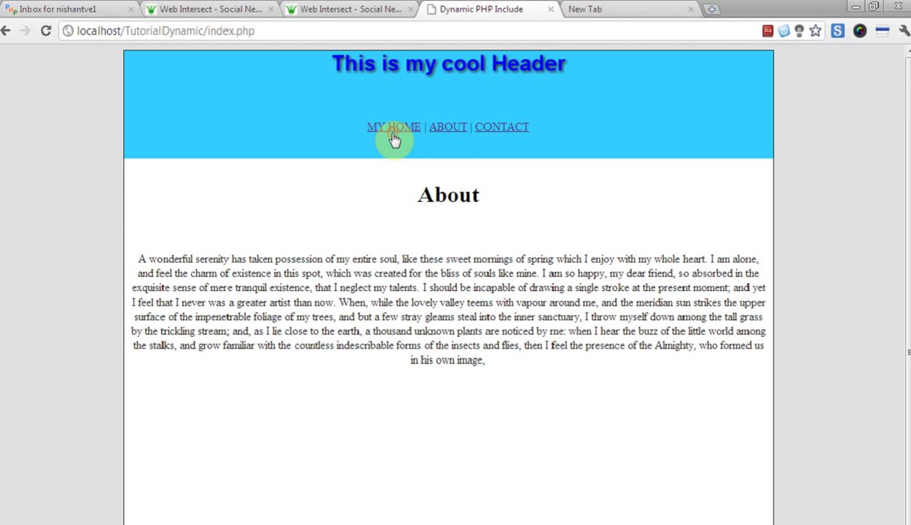
left_click(394, 126)
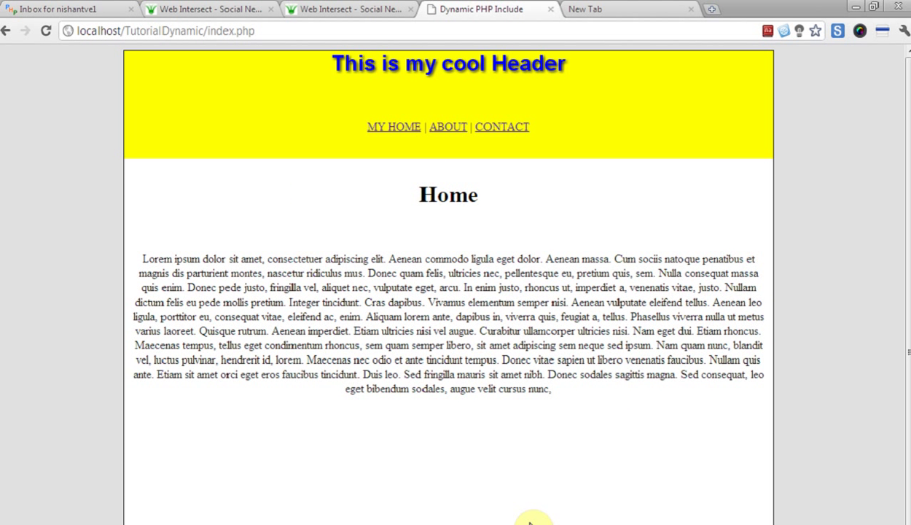